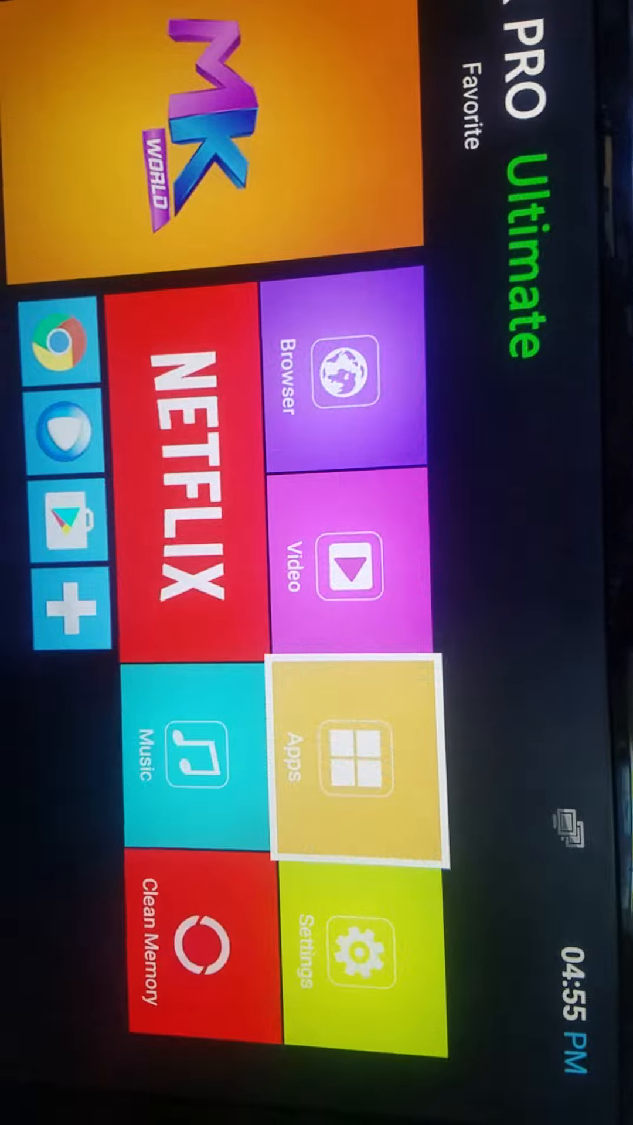
- Launch MK Pro from the Apps grid to reach its 14-digit activation-code login screen
{"action": "left_click", "coordinate": [355, 757]}
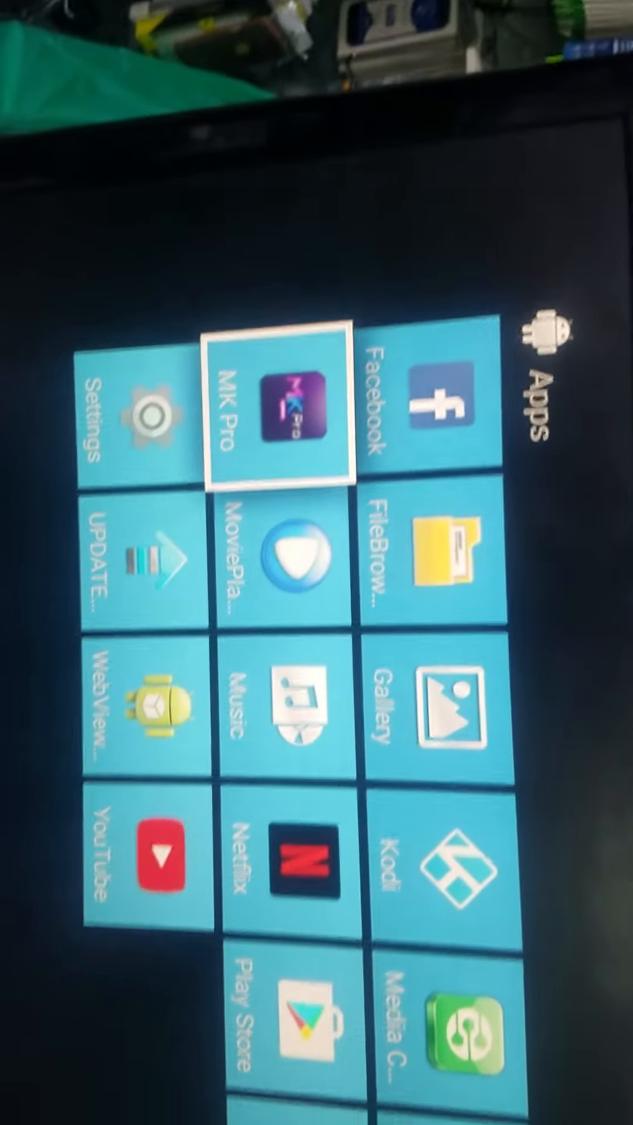
{"action": "left_click", "coordinate": [296, 413]}
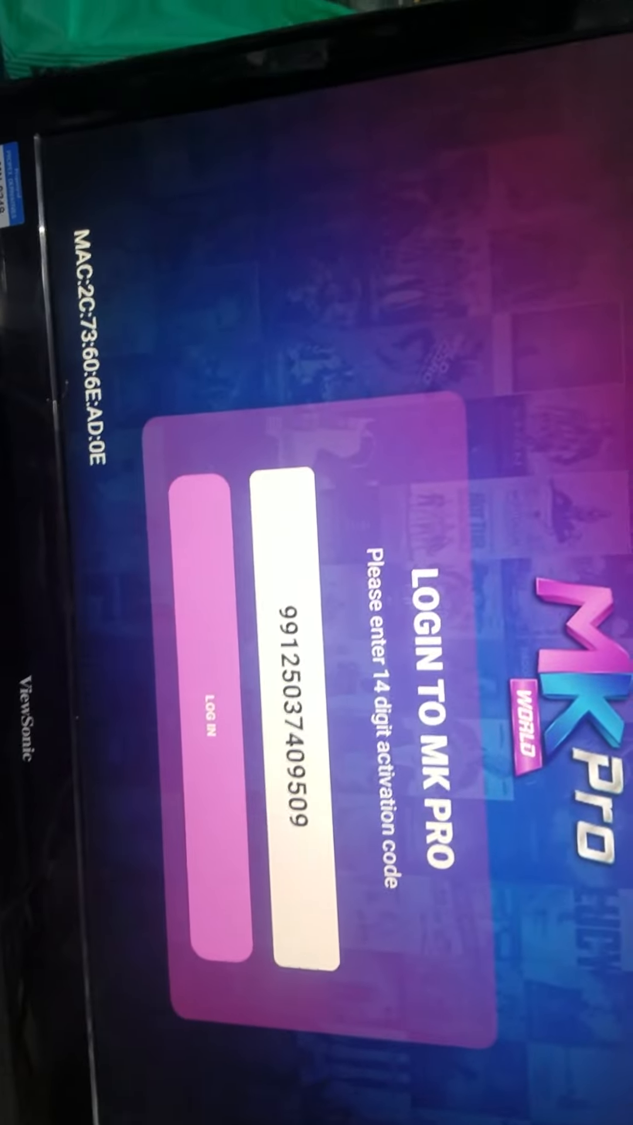